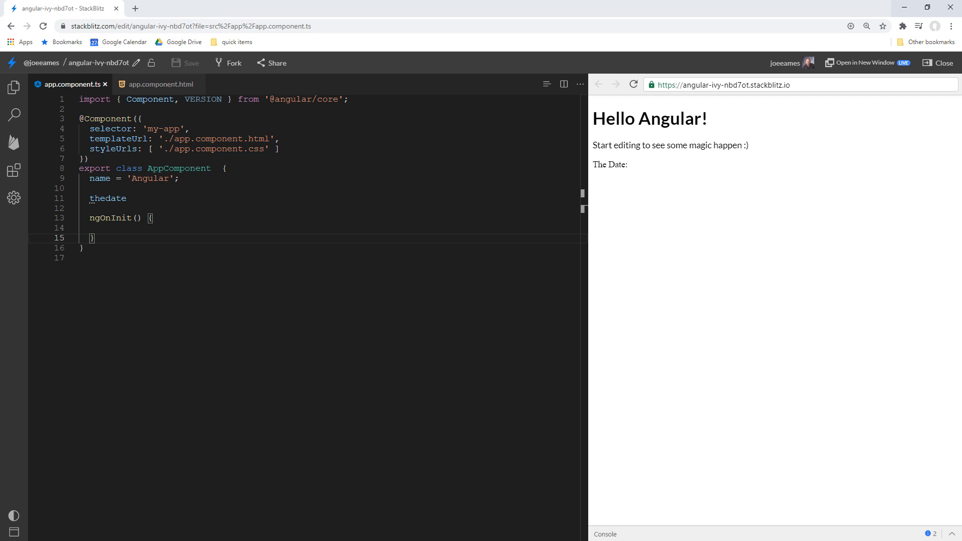
- Switch from the StackBlitz editor to the ng-conf.org home page
{"action": "left_click", "coordinate": [86, 26]}
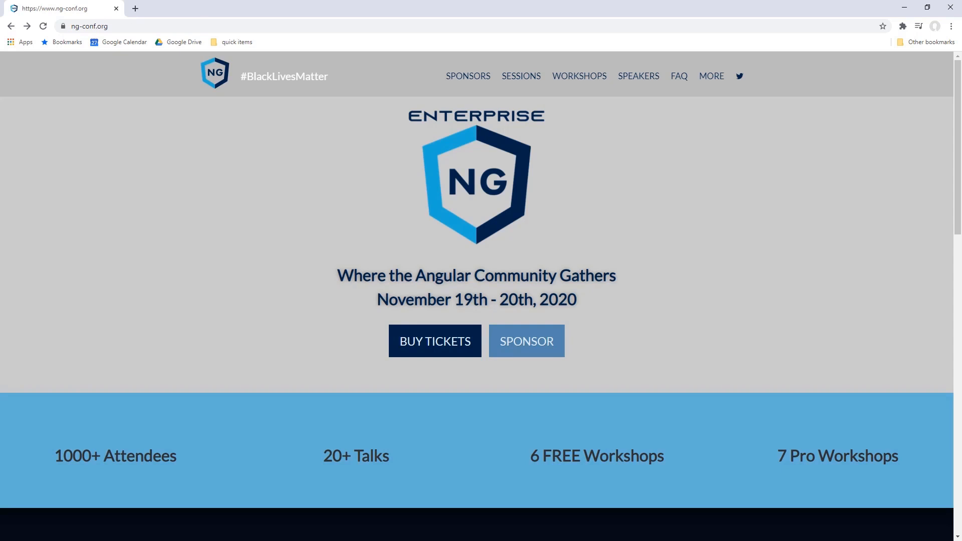
- Browse the ng-conf Sessions list for November 19, then go back to StackBlitz
{"action": "left_click", "coordinate": [521, 77]}
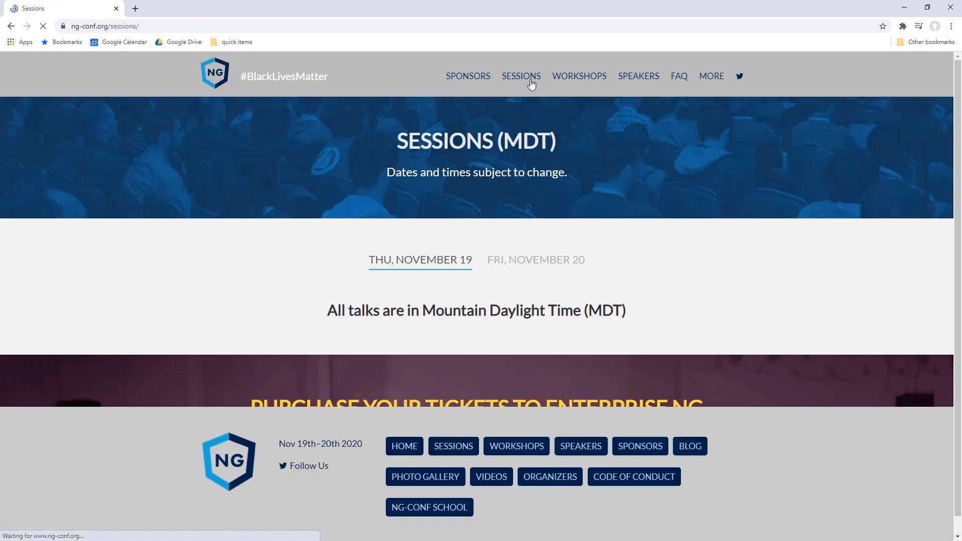
{"action": "scroll", "scroll_direction": "down", "scroll_amount": 3}
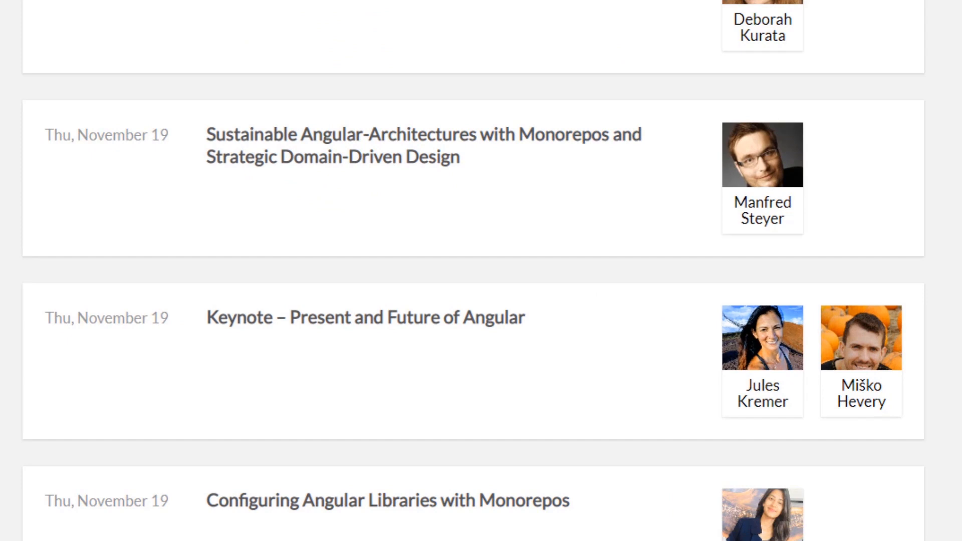
{"action": "key", "text": "ctrl+minus"}
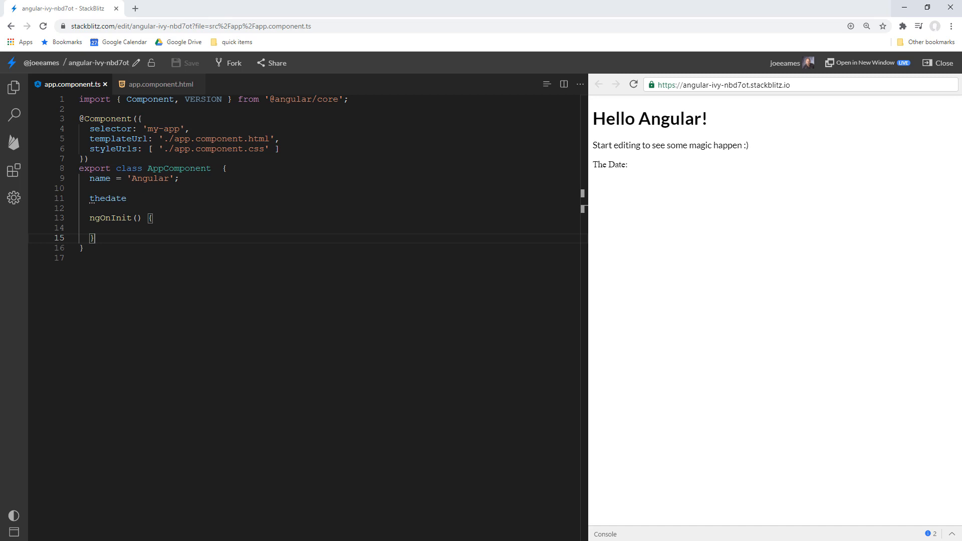
- Open a blank Chrome tab with the DevTools console showing
{"action": "left_click", "coordinate": [255, 8]}
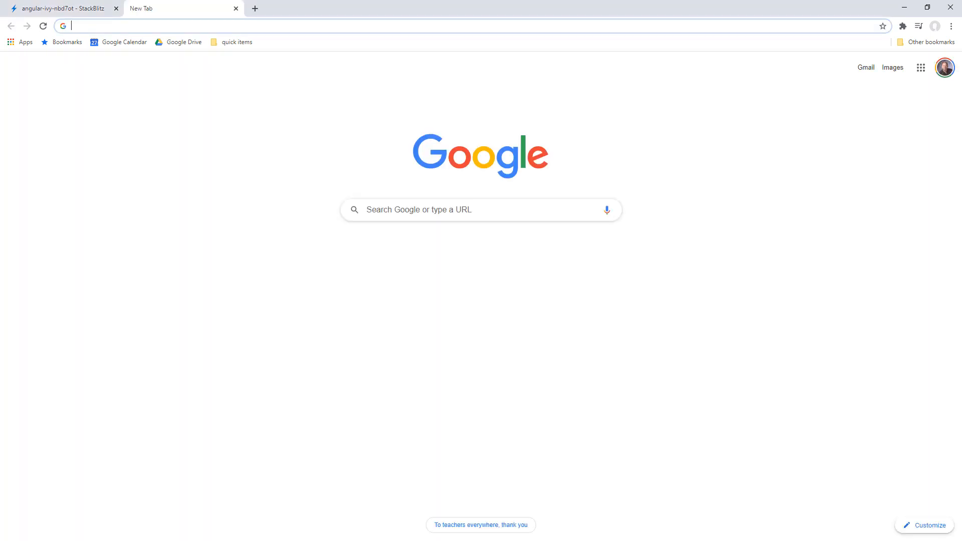
{"action": "key", "text": "F12"}
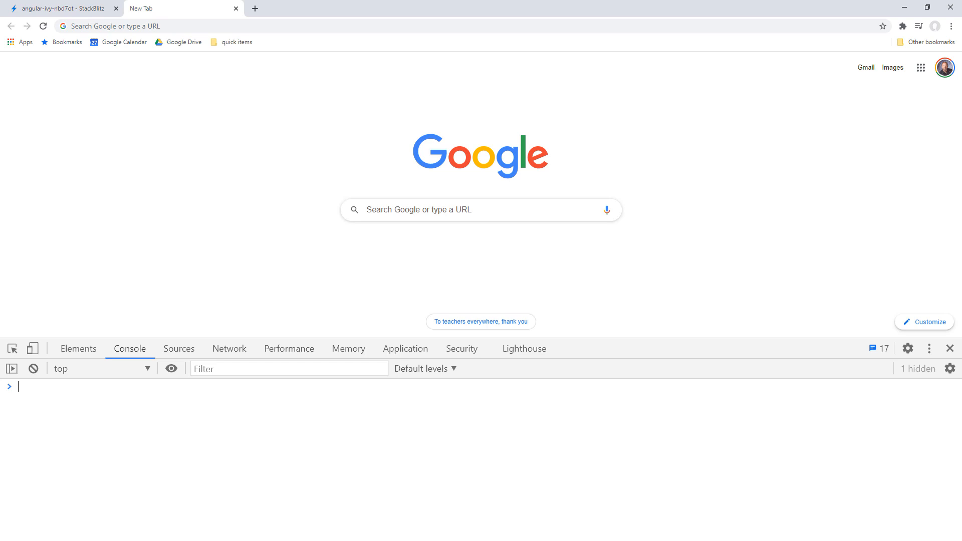
- Type let d1 = new Date('2020-01-01T8:30 in the console, then trim the time portion
{"action": "type", "text": "let d1"}
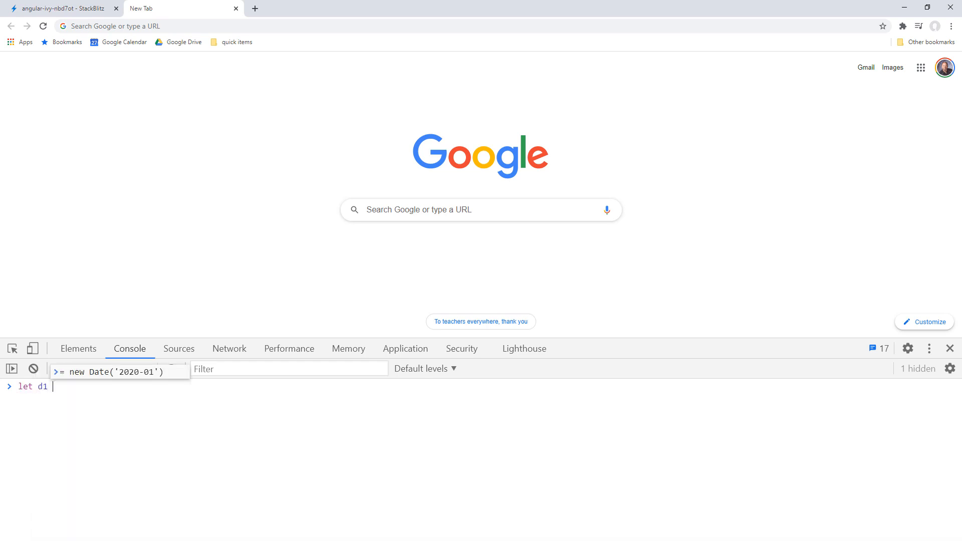
{"action": "type", "text": "= new Date("}
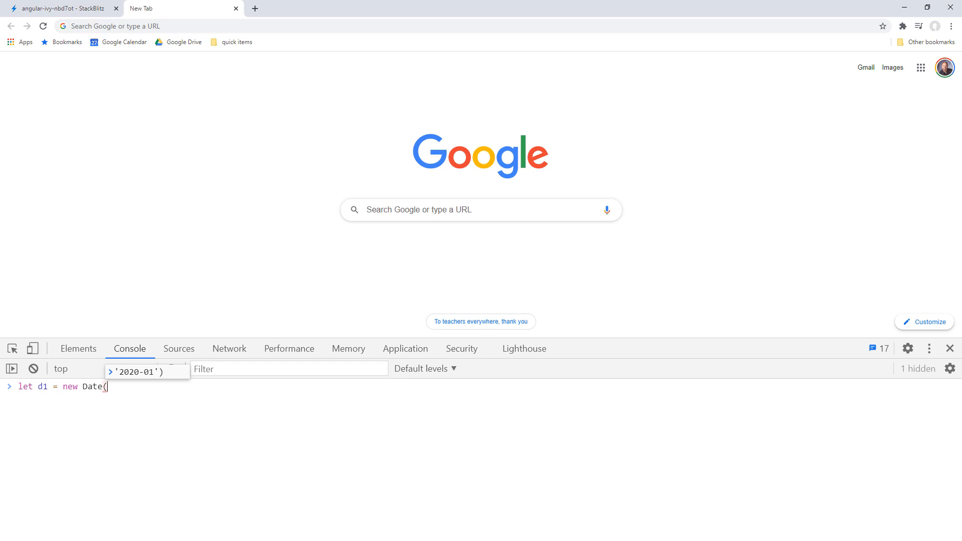
{"action": "type", "text": "'"}
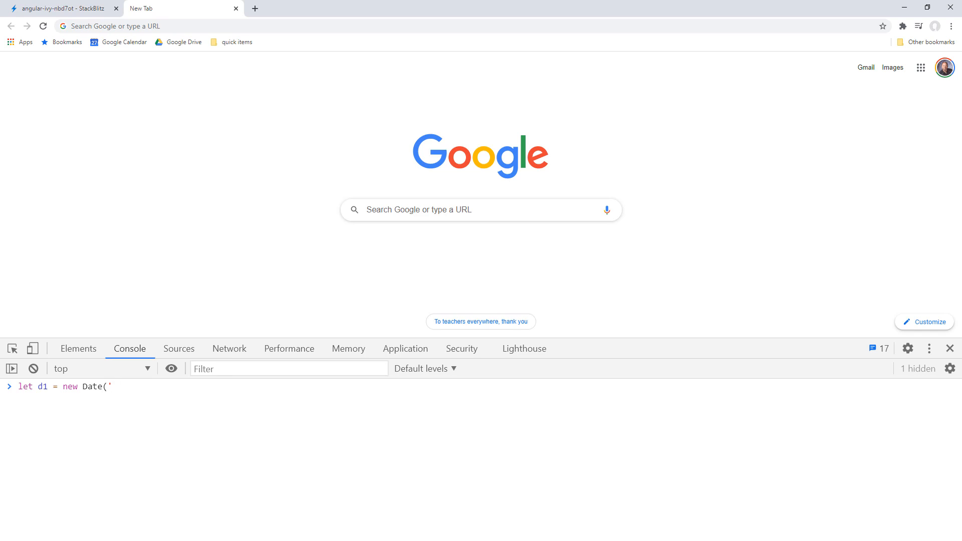
{"action": "type", "text": "202"}
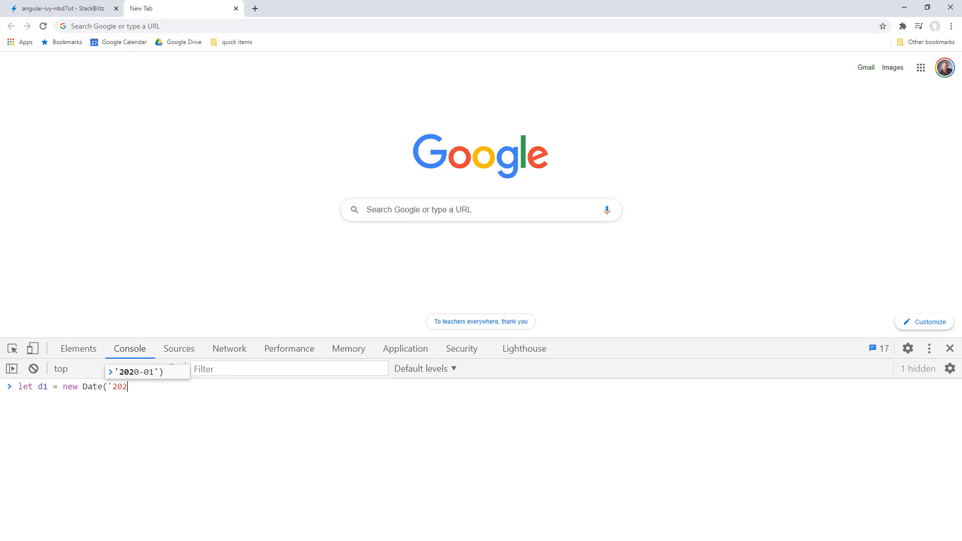
{"action": "type", "text": "0-"}
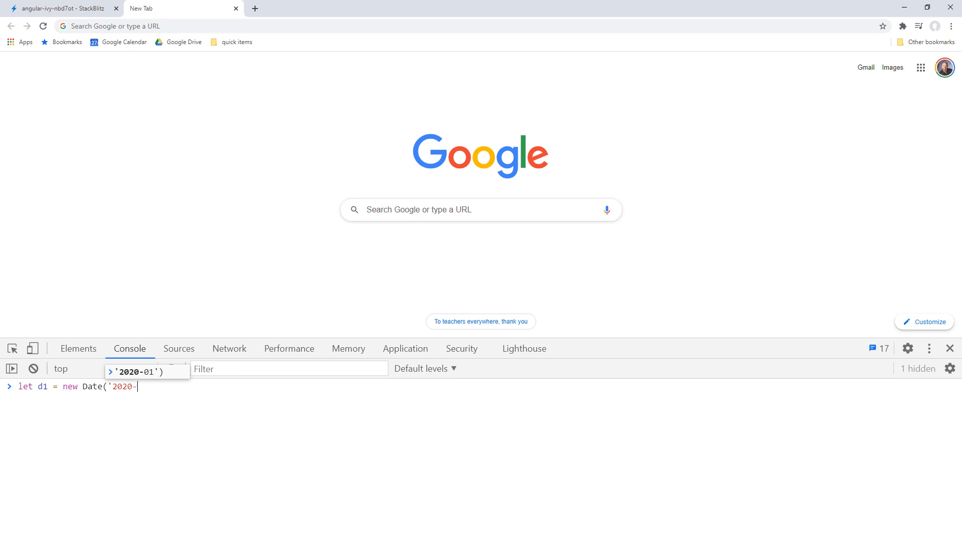
{"action": "type", "text": "01-01"}
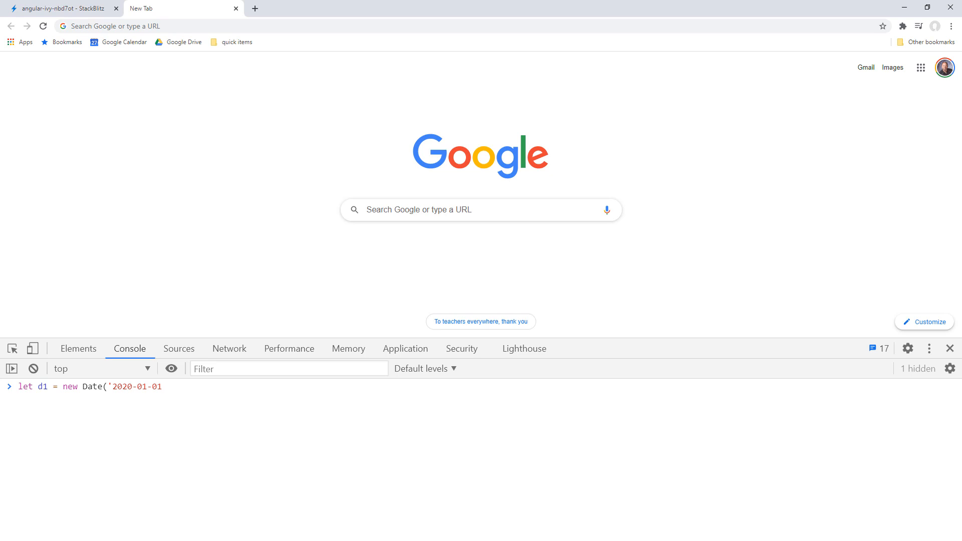
{"action": "type", "text": "T"}
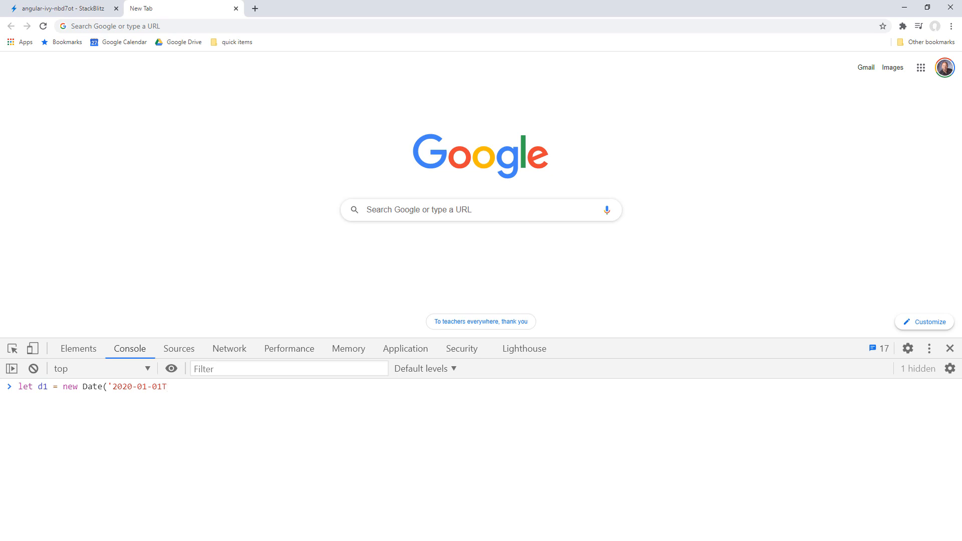
{"action": "type", "text": "8:30"}
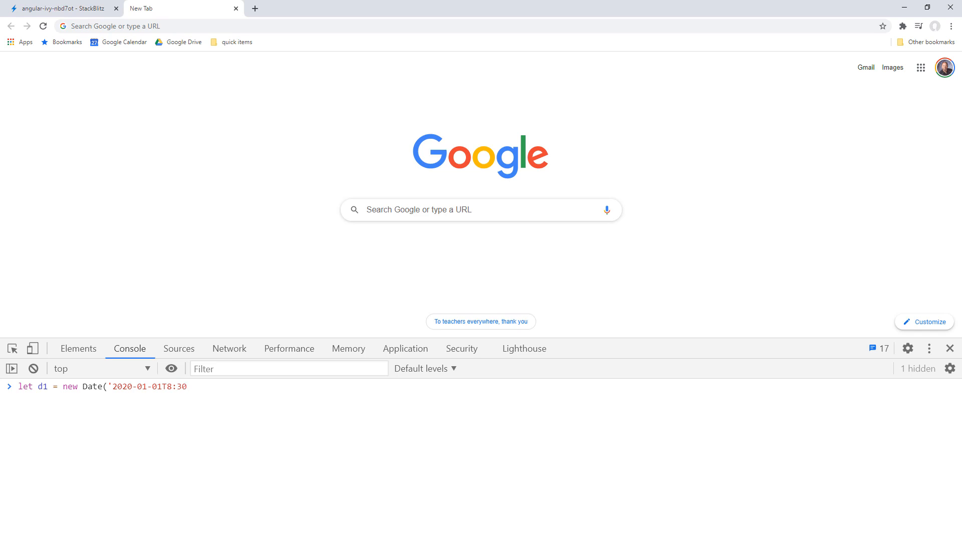
{"action": "left_click", "coordinate": [182, 387]}
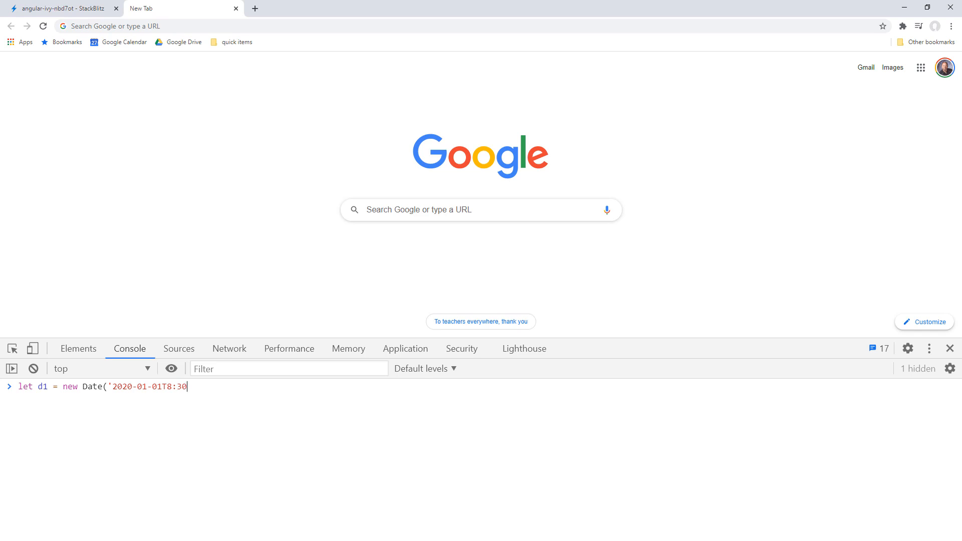
{"action": "key", "text": "Backspace"}
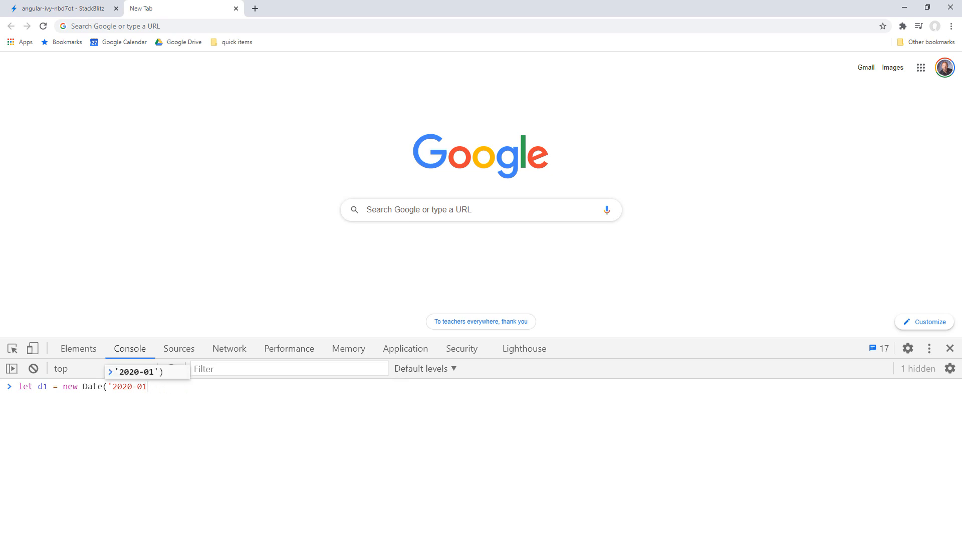
{"action": "type", "text": "0"}
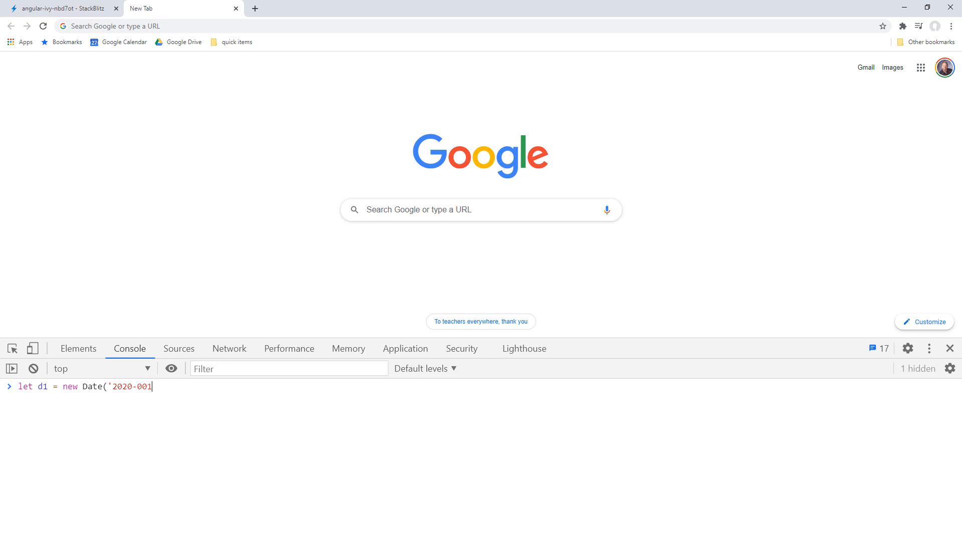
- Run d1 = new Date('2020-01-01'), print it as Dec 31 2019 17:00, and recall it
{"action": "type", "text": "1-01')"}
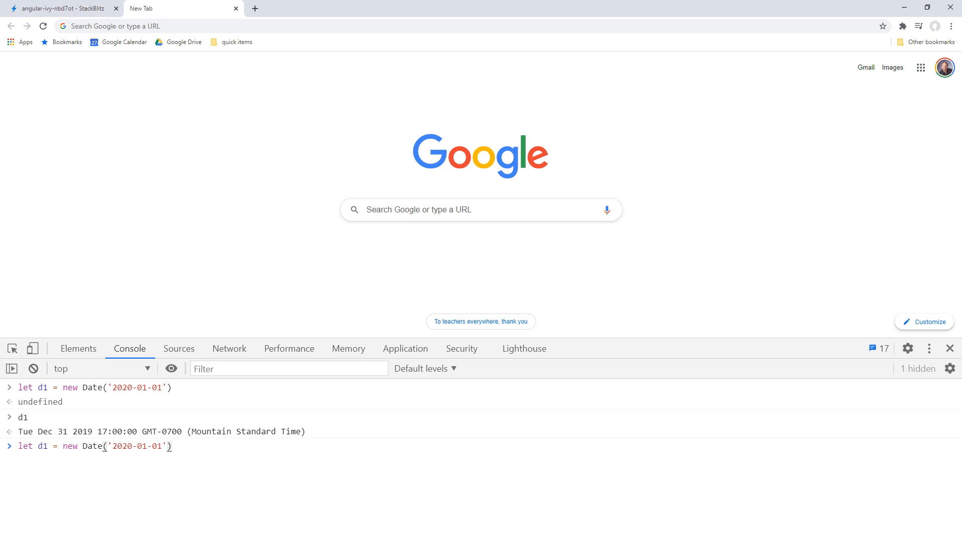
- Create d2 from '2020/01/01' and print it as Wed Jan 01 2020 00:00 GMT-0700
{"action": "type", "text": "2"}
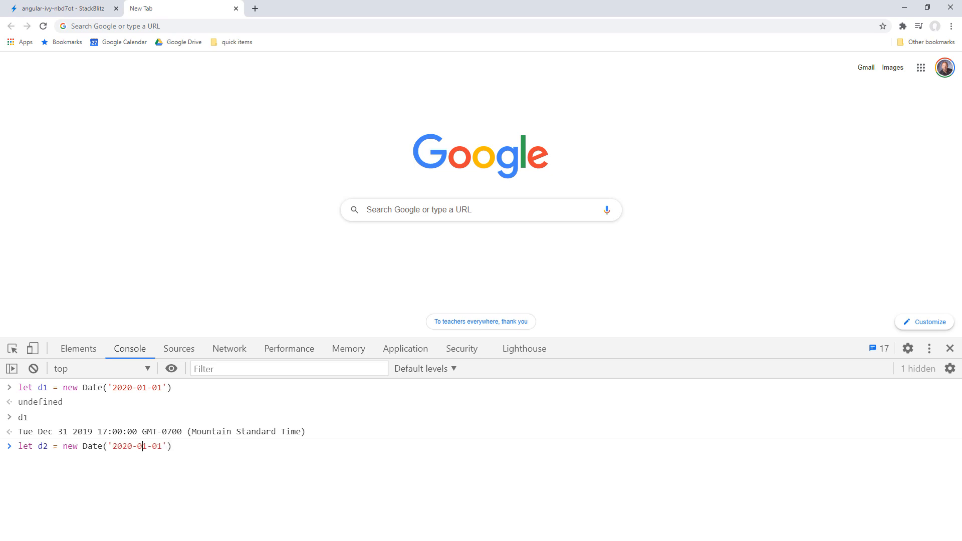
{"action": "type", "text": "/01/"}
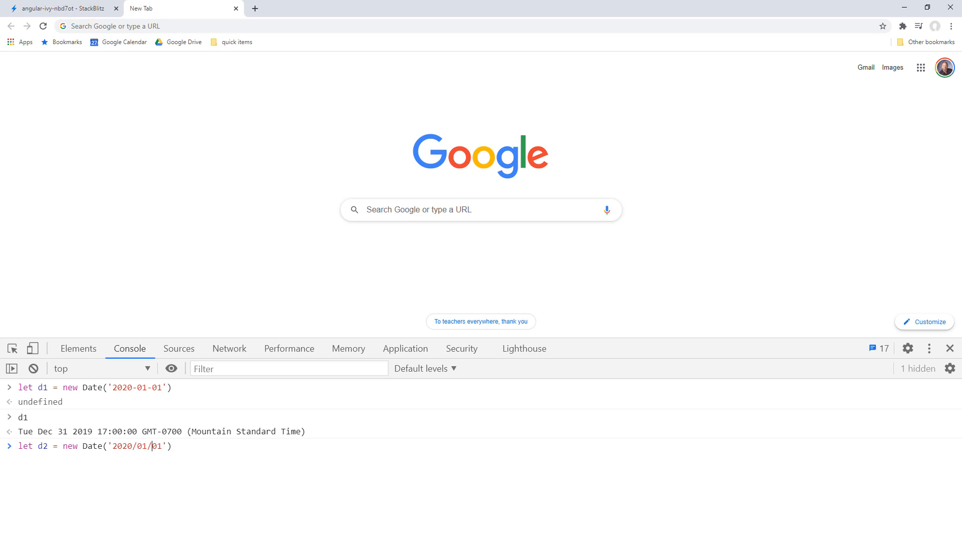
{"action": "type", "text": "0"}
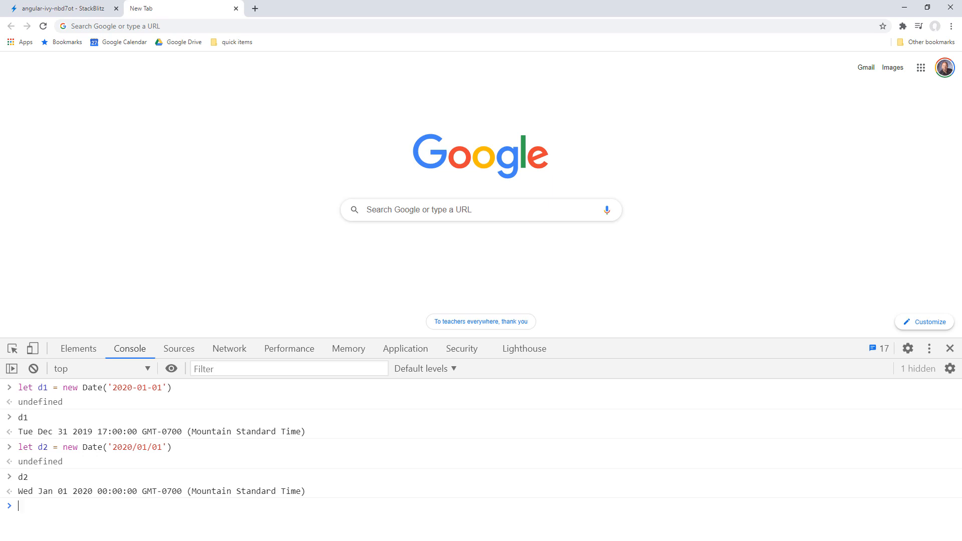
- Check thedate's long date pipe in app.component.html, then return to app.component.ts
{"action": "left_click", "coordinate": [61, 8]}
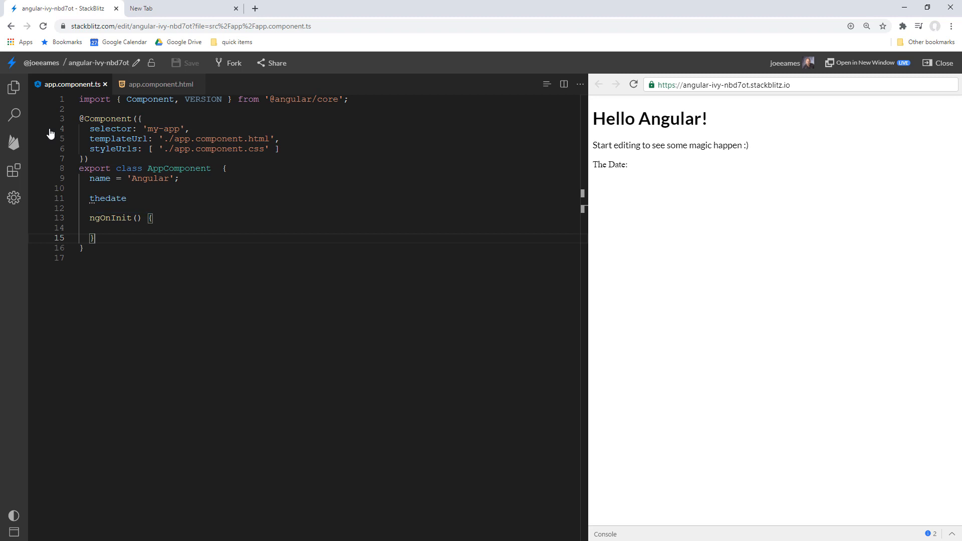
{"action": "left_click", "coordinate": [161, 84]}
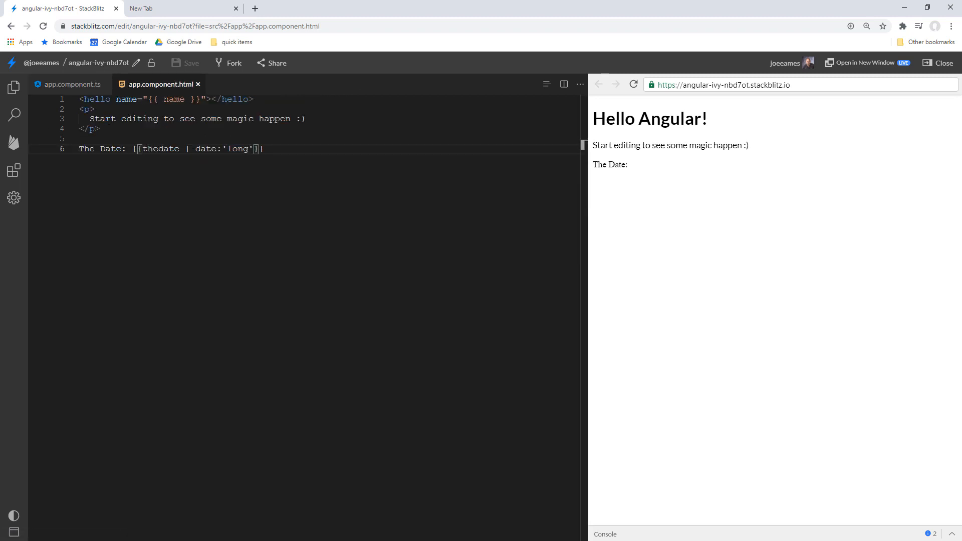
{"action": "double_click", "coordinate": [197, 149]}
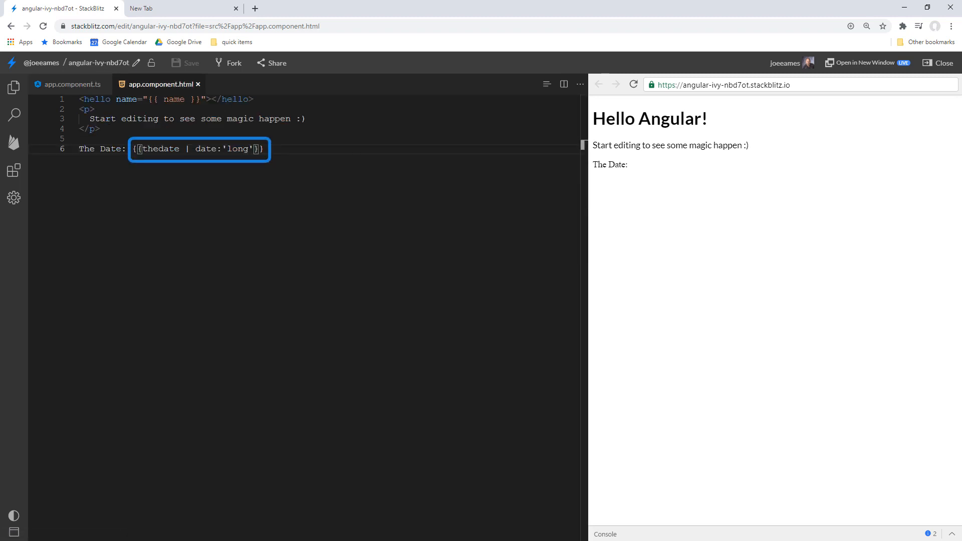
{"action": "left_click", "coordinate": [70, 85]}
{"action": "type", "text": "thedate ="}
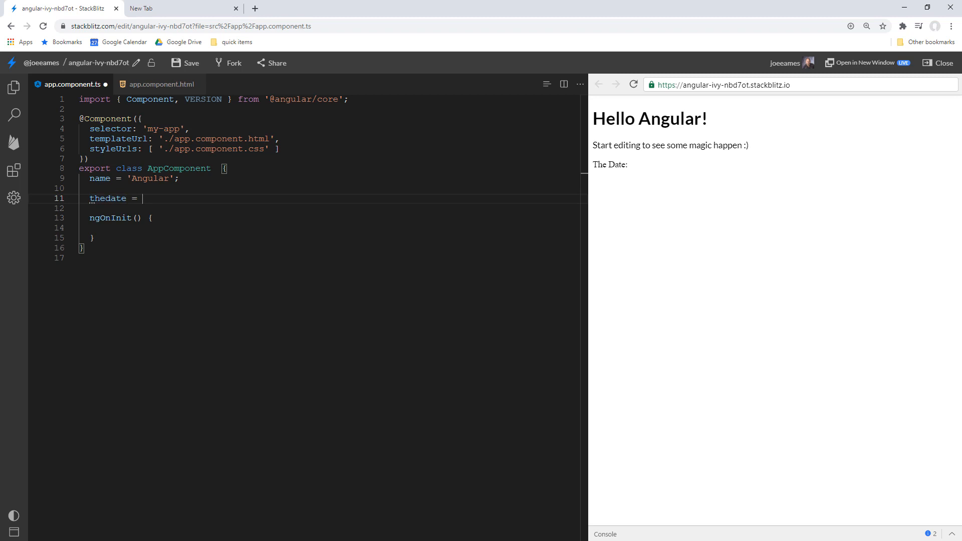
- Set thedate to '2020-01-01', previewing January 1, 2020 at 12:00:00 AM GMT-7
{"action": "type", "text": "'202'"}
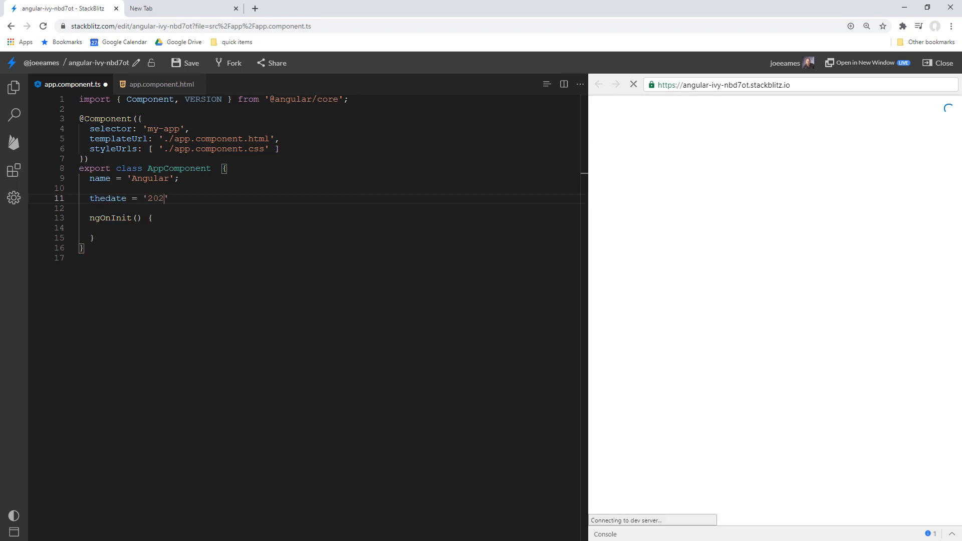
{"action": "type", "text": "0/01/01"}
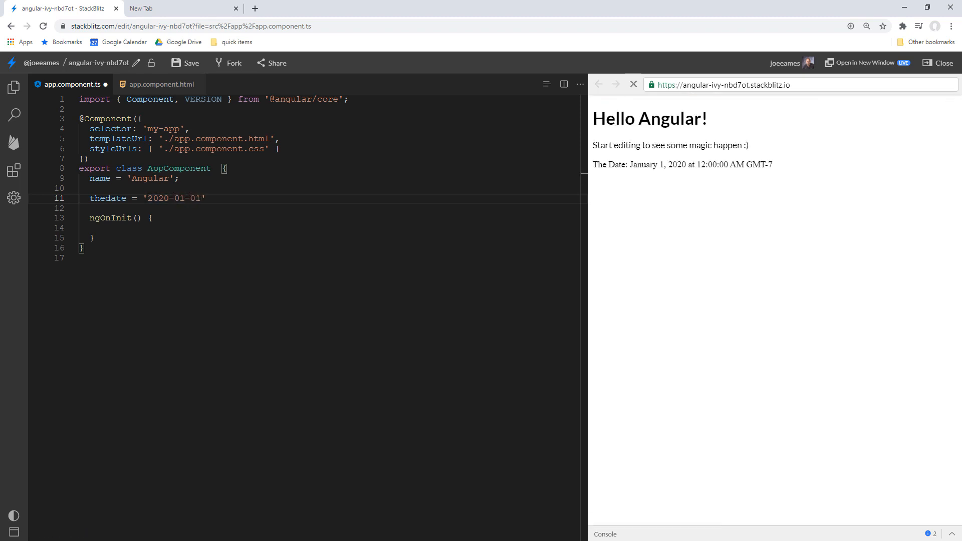
{"action": "left_click", "coordinate": [633, 84]}
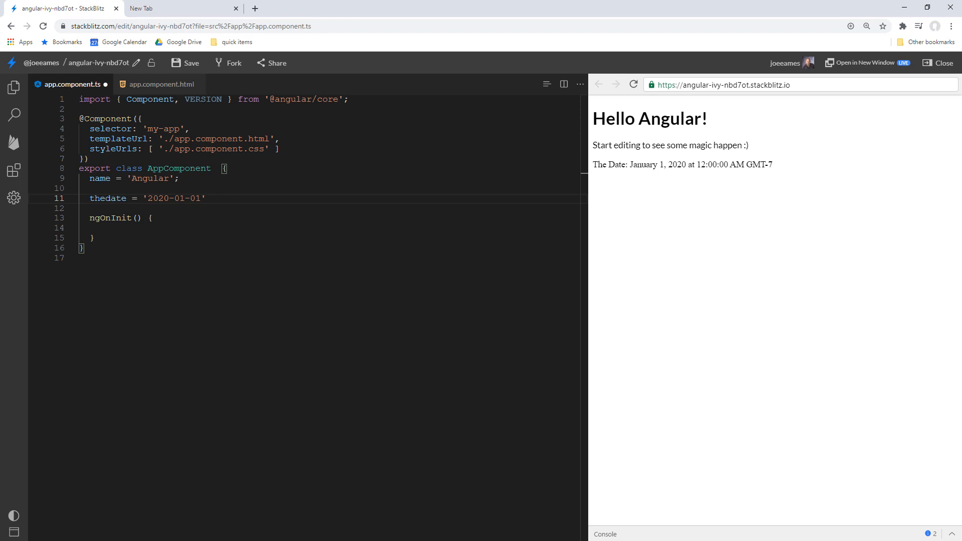
{"action": "left_click", "coordinate": [177, 198]}
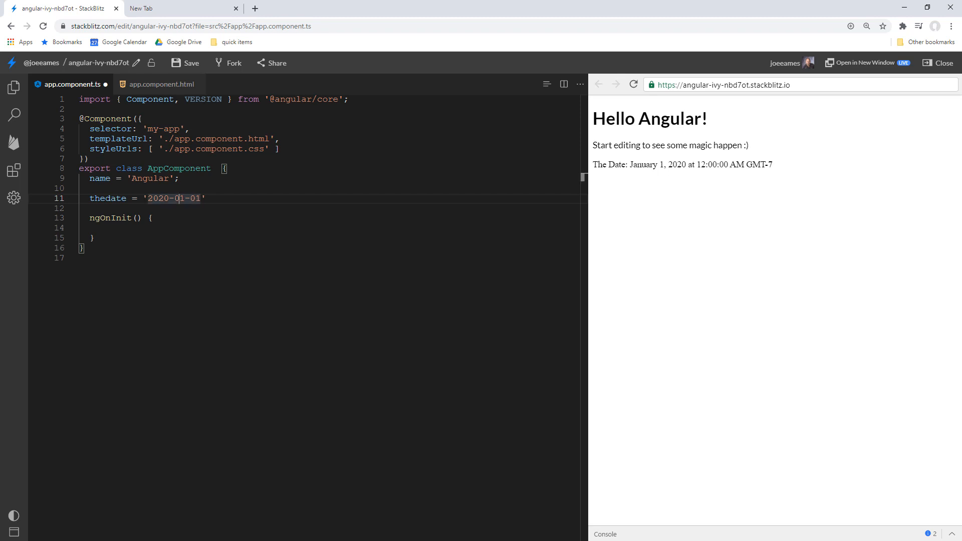
- Delete thedate's string value, passing '2020-01' (December 31, 2019 5:00 PM) until blank
{"action": "key", "text": "Backspace"}
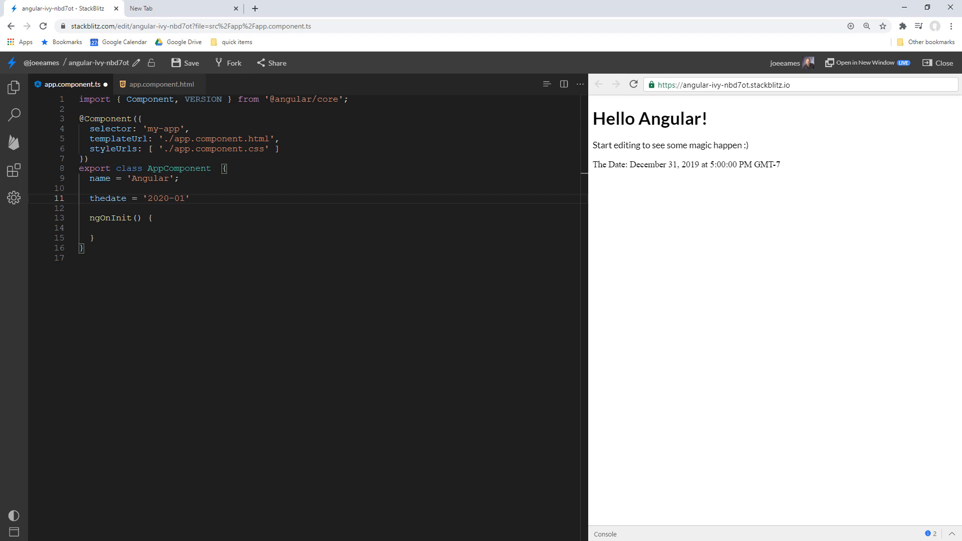
{"action": "key", "text": "Backspace"}
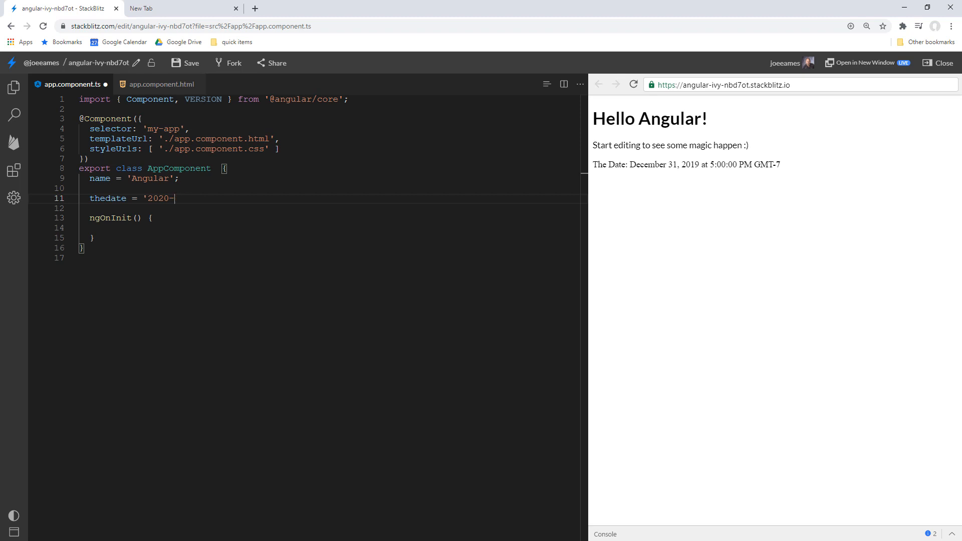
{"action": "key", "text": "Backspace"}
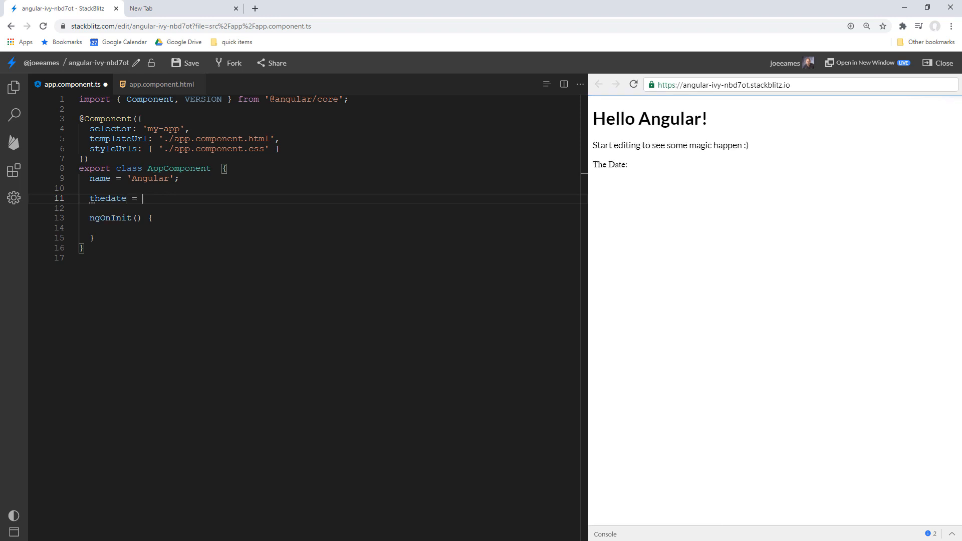
- Assign thedate new Date('2020-01-01'), previewing December 31, 2019 at 5:00:00 PM GMT-7
{"action": "type", "text": "new Date('"}
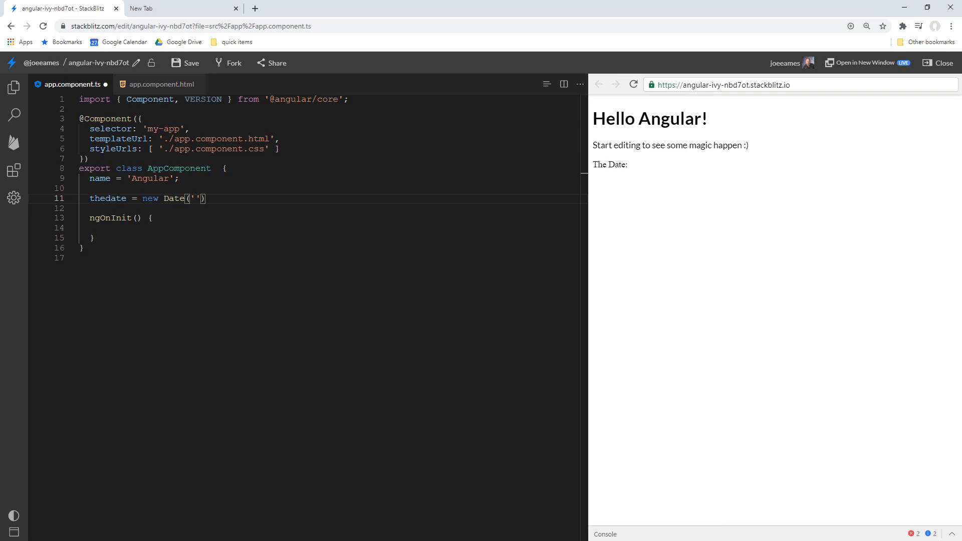
{"action": "type", "text": "2020-0"}
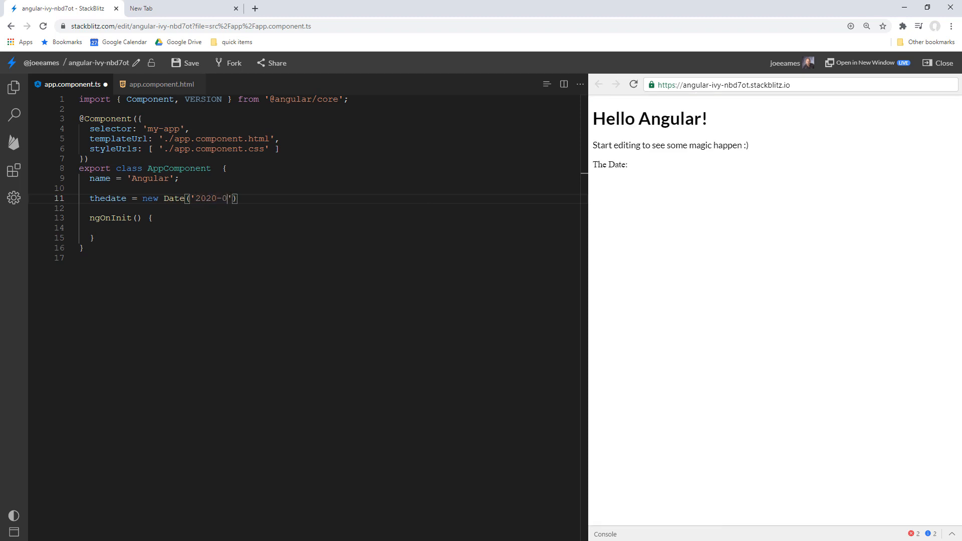
{"action": "type", "text": "1-01"}
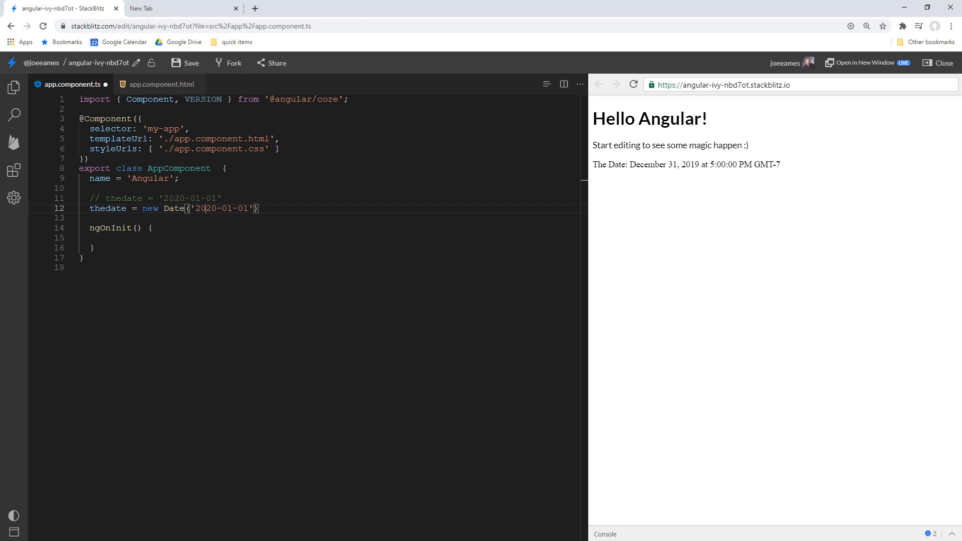
- Restore thedate to the string '2020/01/01' and comment out the new Date('2020/01/01') line
{"action": "type", "text": "T"}
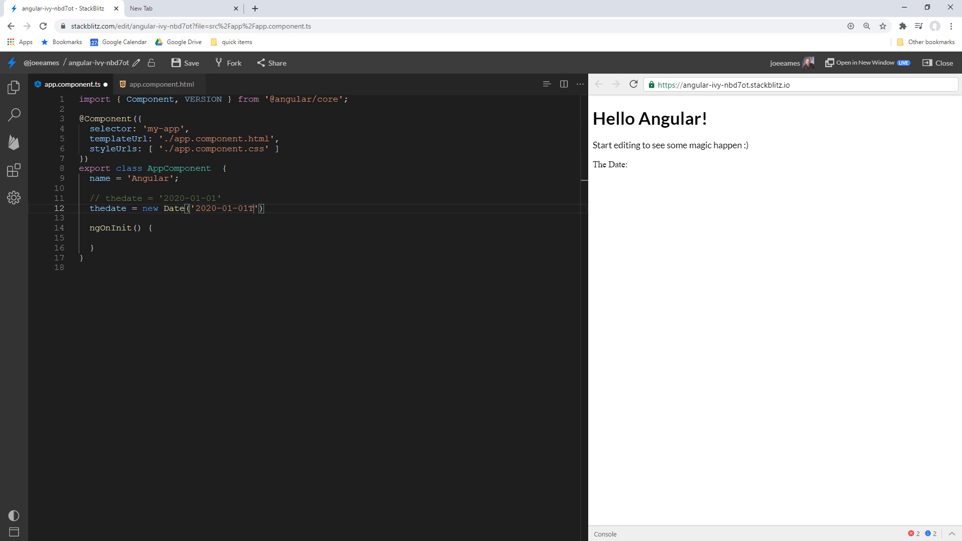
{"action": "key", "text": "Backspace"}
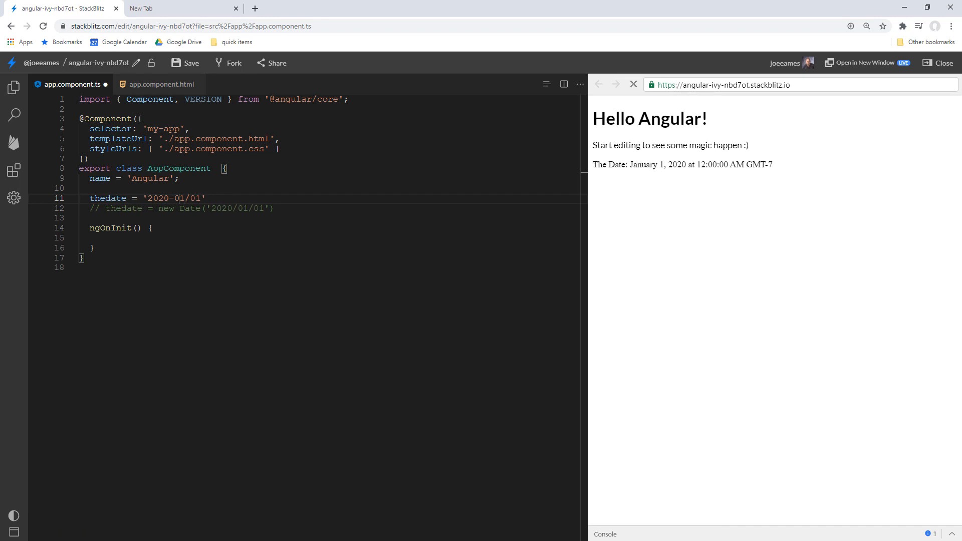
{"action": "type", "text": "/"}
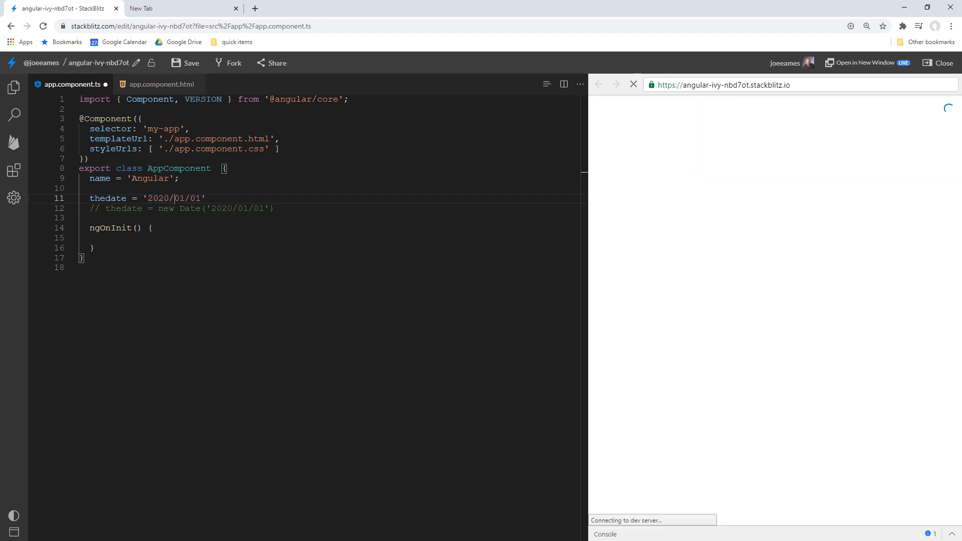